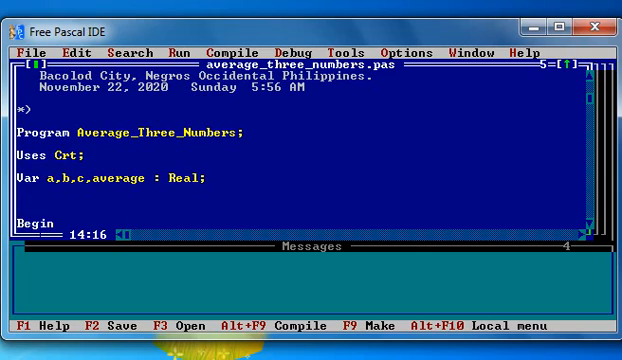
Initialize a, b, c and average to 0 right after Begin.
scroll(up, 3)
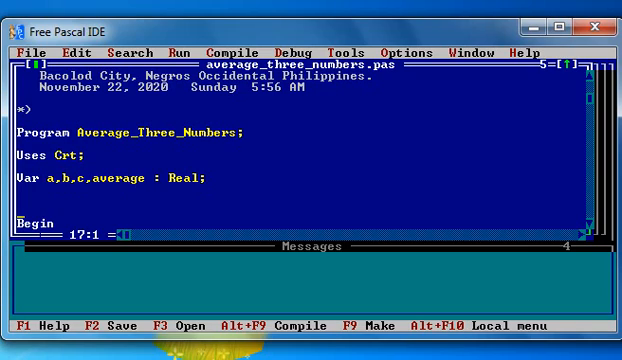
text(a:=0; b:=0; c:=0; average:= 0;)
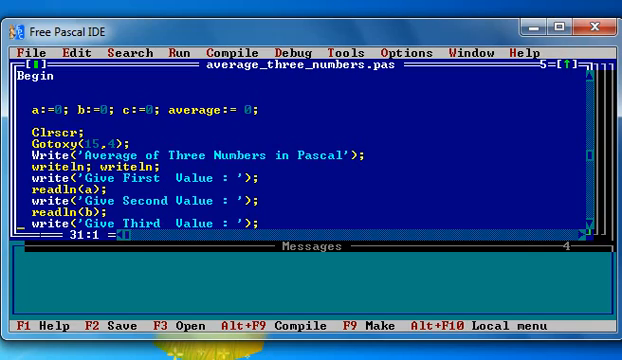
Compile and run the finished average program with F9.
scroll(down, 3)
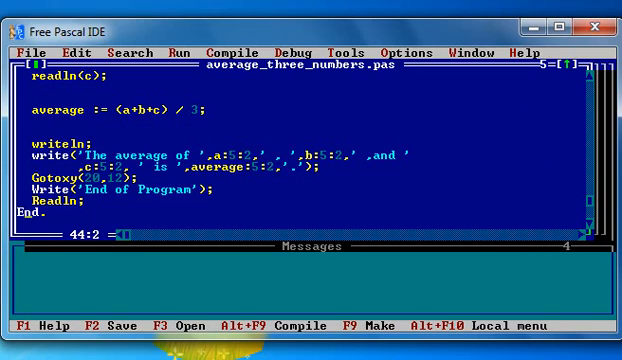
key(F9)
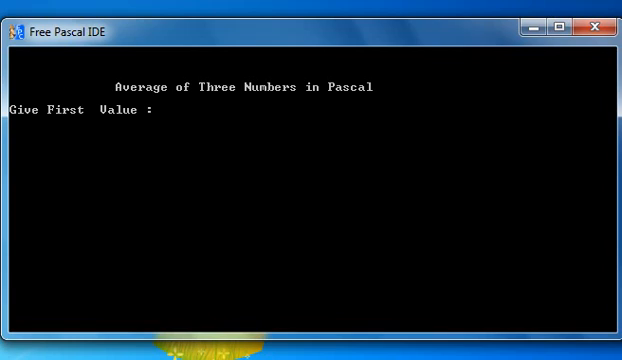
Enter 10 and 5 as the first test values in the console.
text(10)
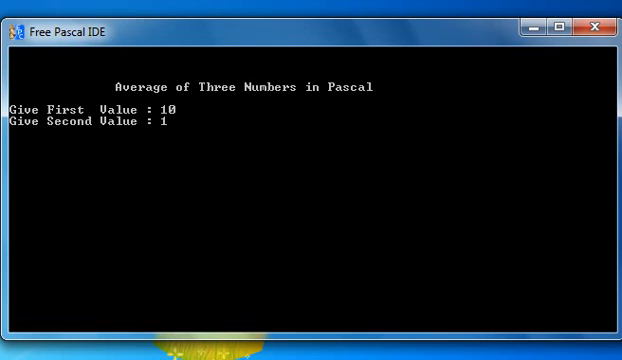
text(5)
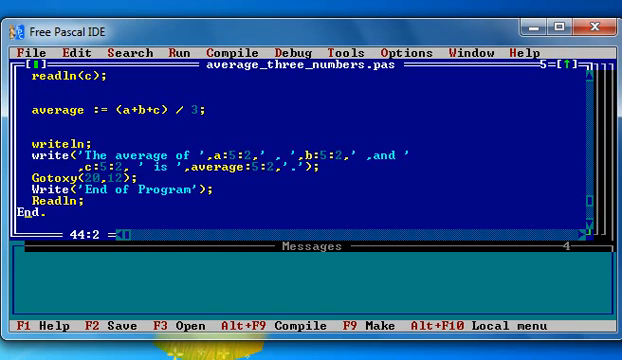
Rerun the program and enter 82 and 93 to get the reported average.
key(F9)
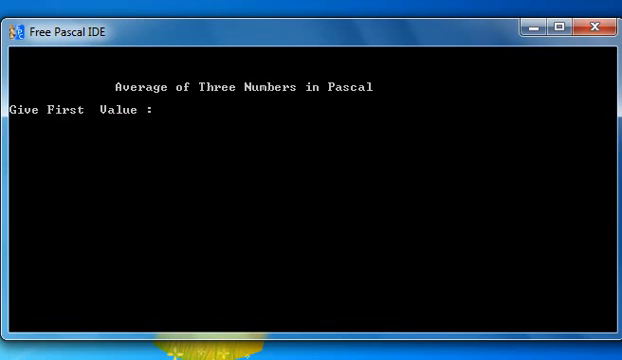
text(82)
text(84)
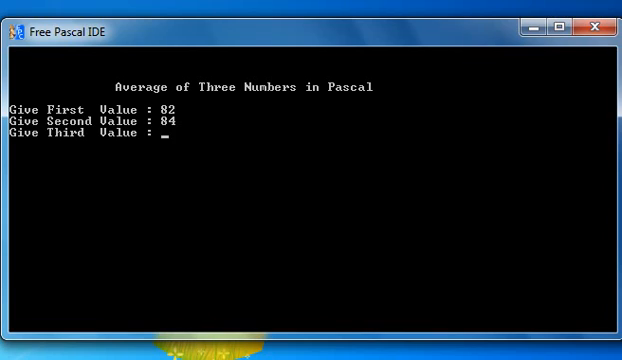
text(93)
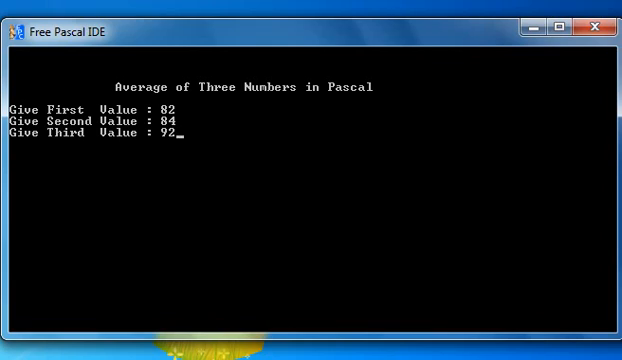
key(Return)
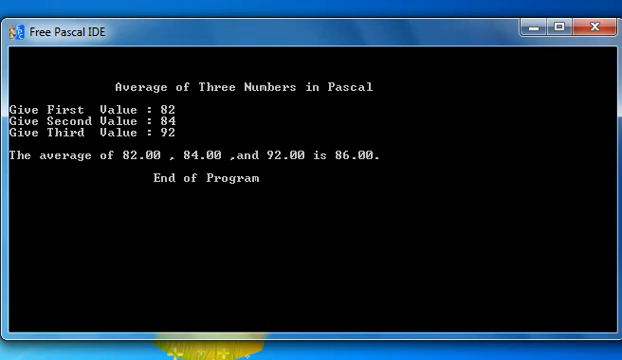